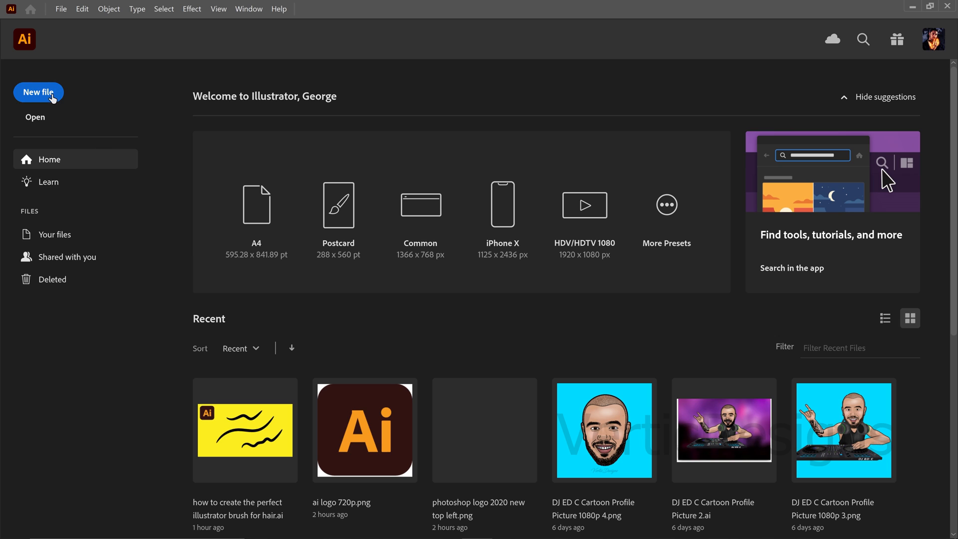
Step: Create a new 1000 × 1000 px RGB document with the transparency grid off
click(39, 92)
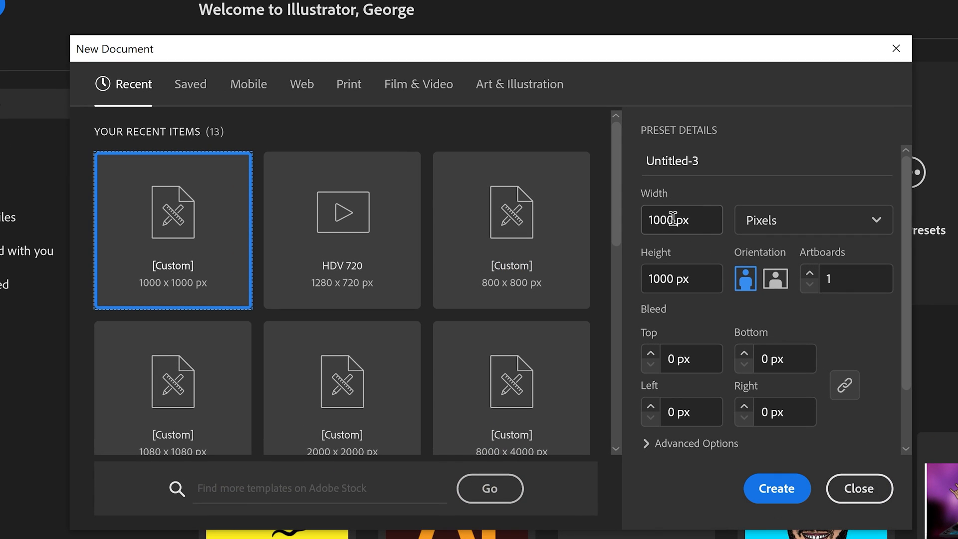
click(681, 279)
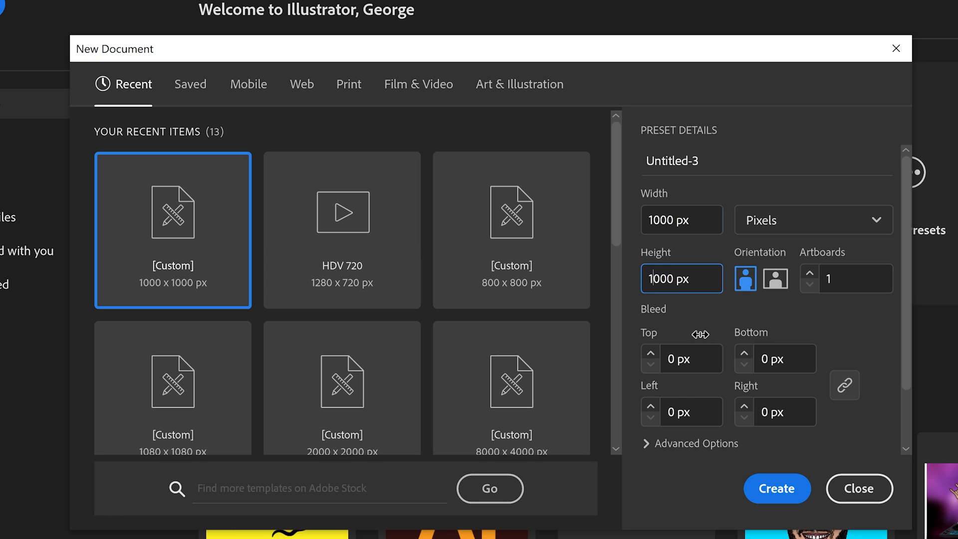
click(696, 443)
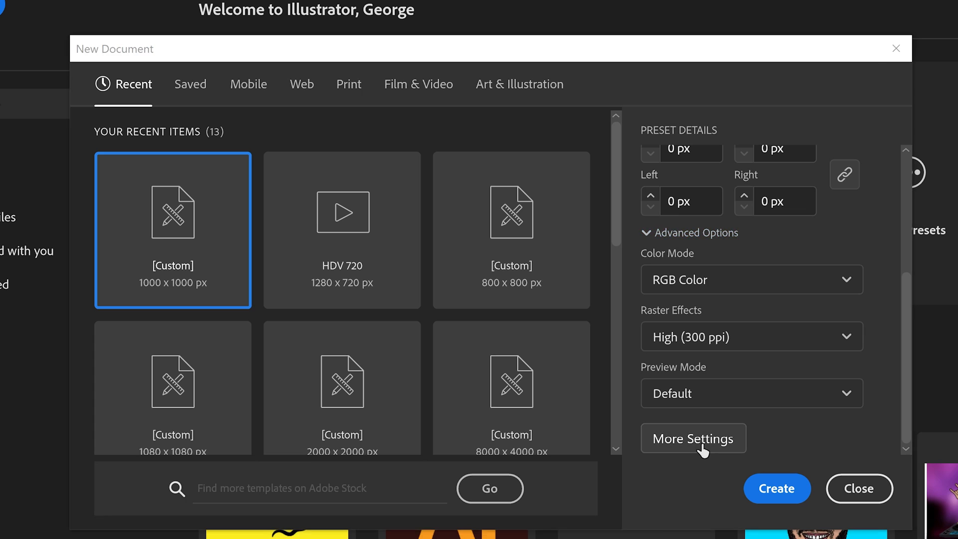
click(692, 438)
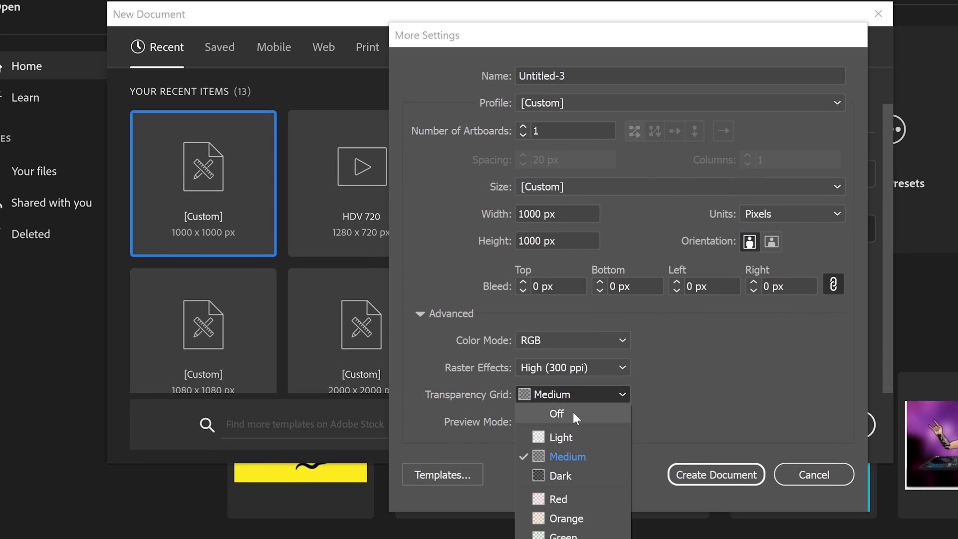
click(555, 413)
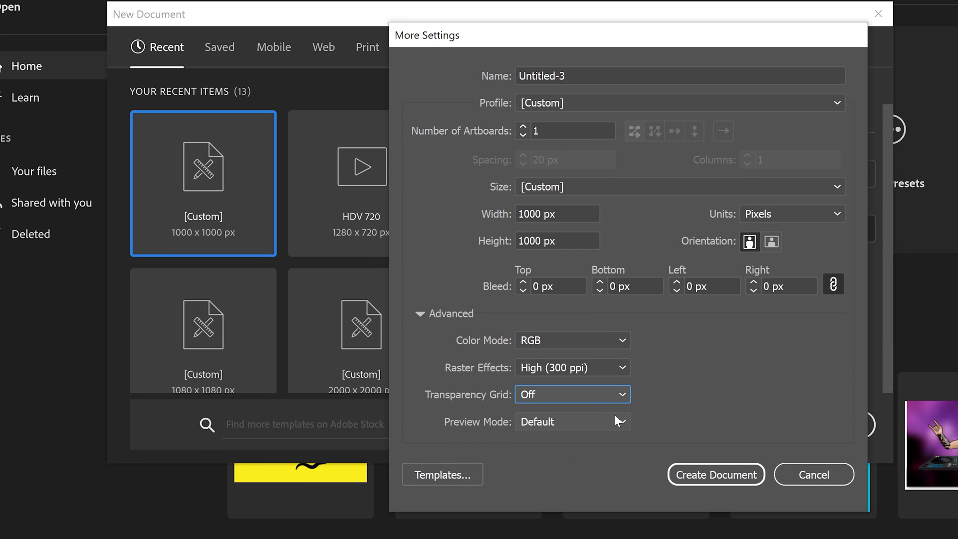
click(813, 474)
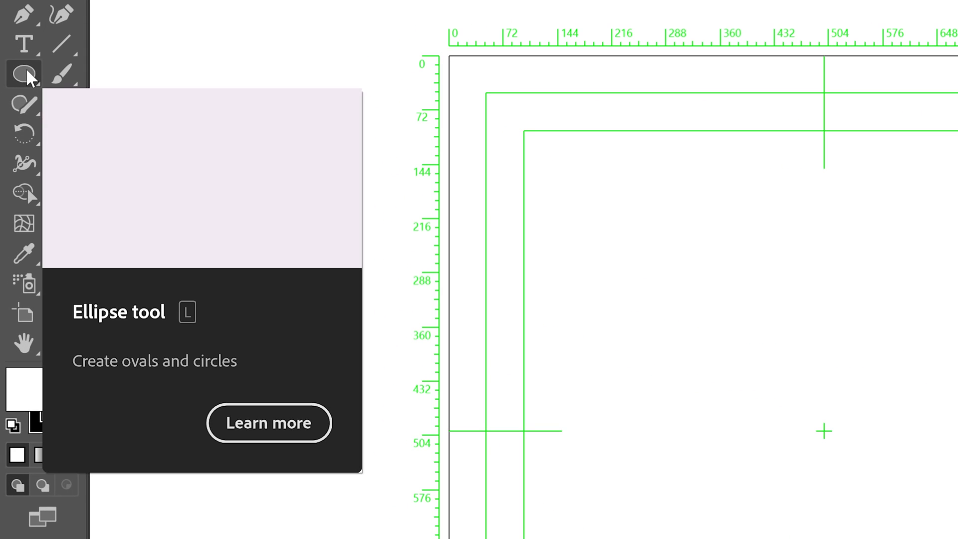
Step: Switch to the Ellipse tool to draw the thin horizontal oval
click(23, 73)
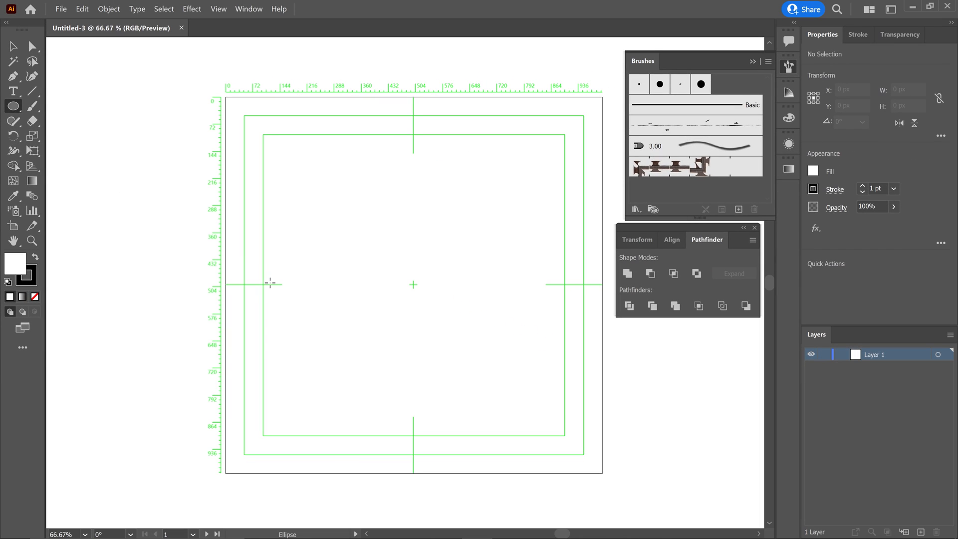
mouse_move(239, 282)
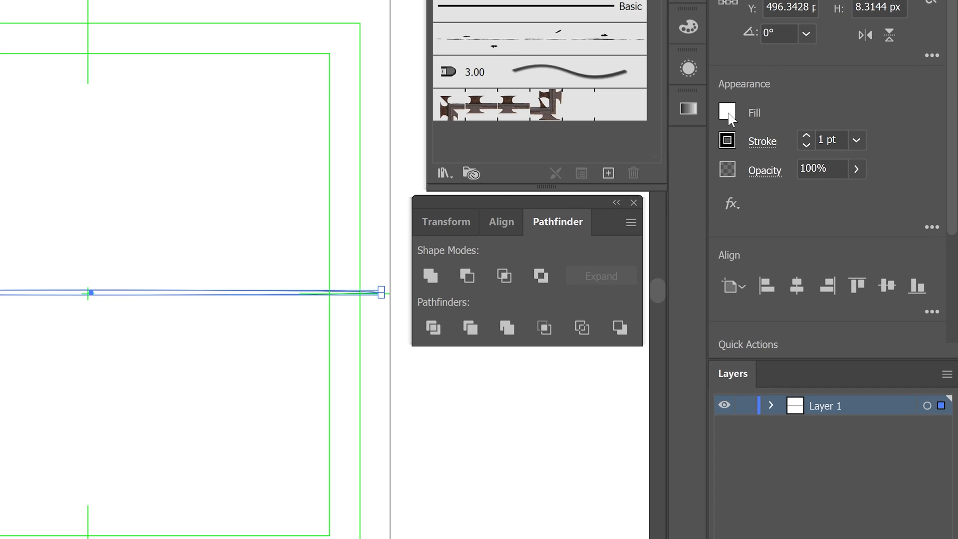
Step: Fill the thin ellipse with black from the swatches and remove its stroke
click(728, 113)
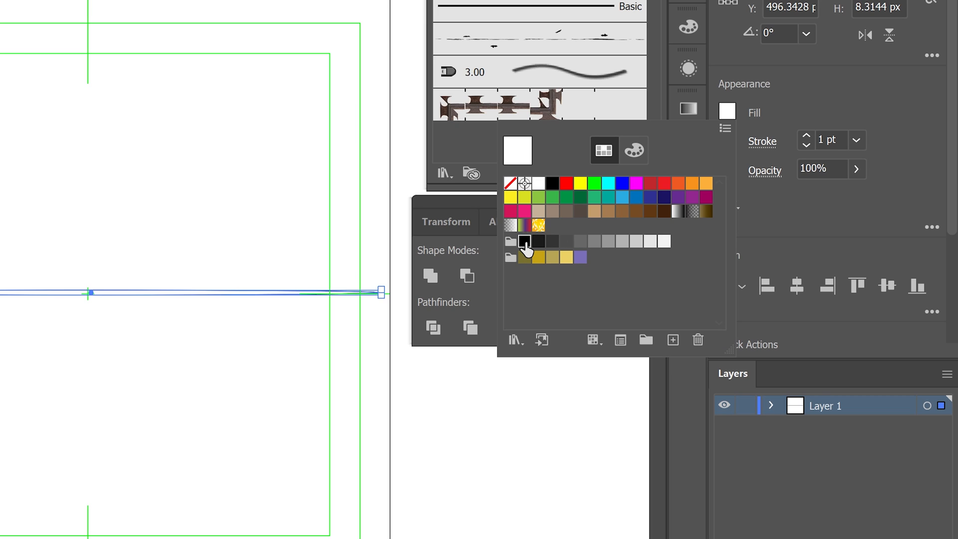
click(522, 240)
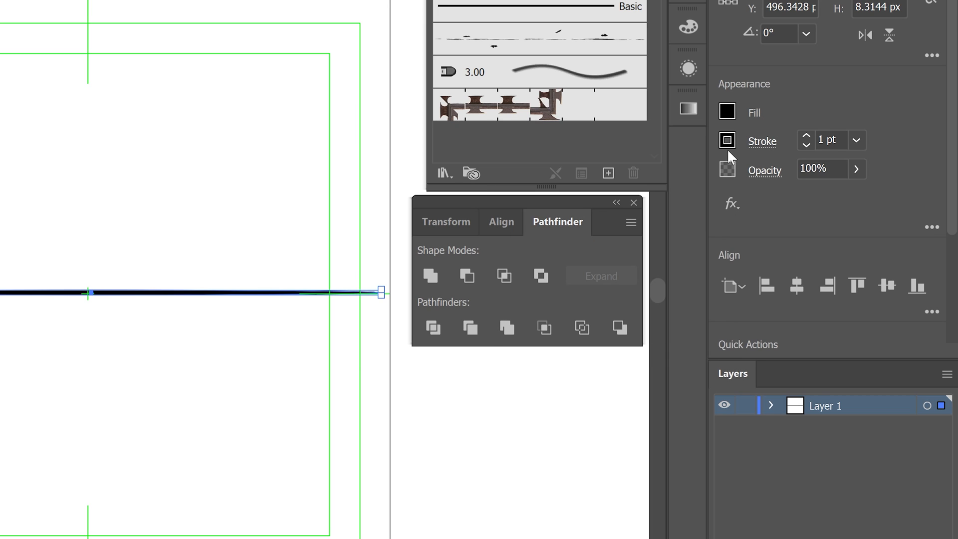
click(727, 139)
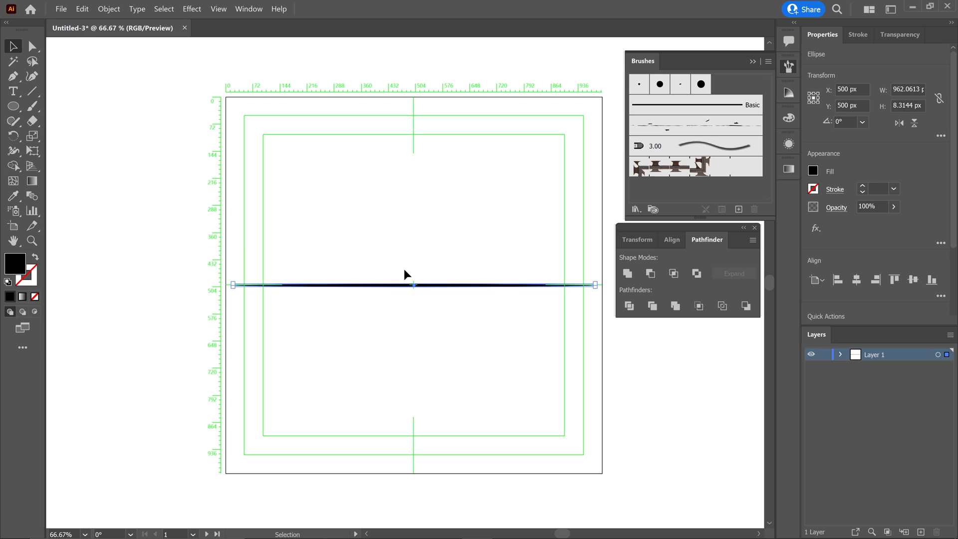
mouse_move(447, 249)
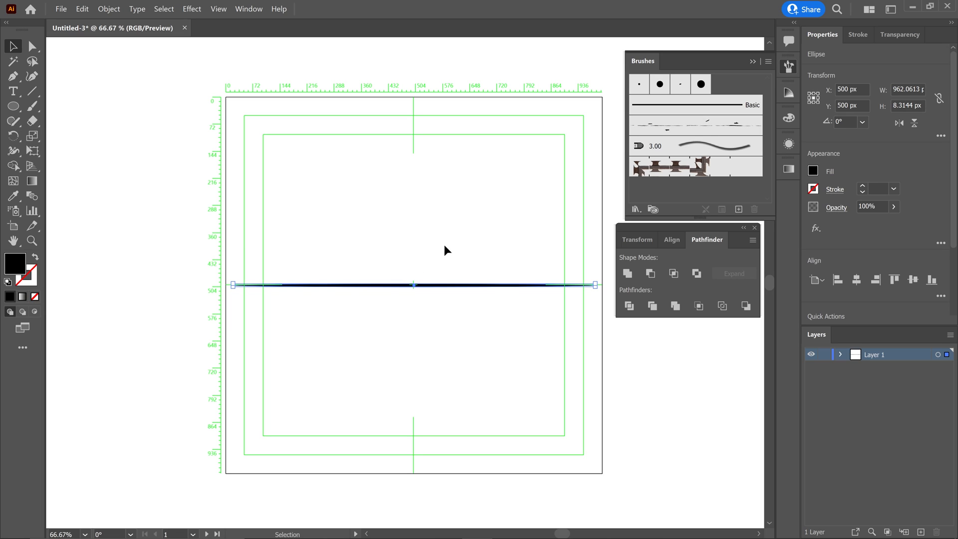
mouse_move(658, 65)
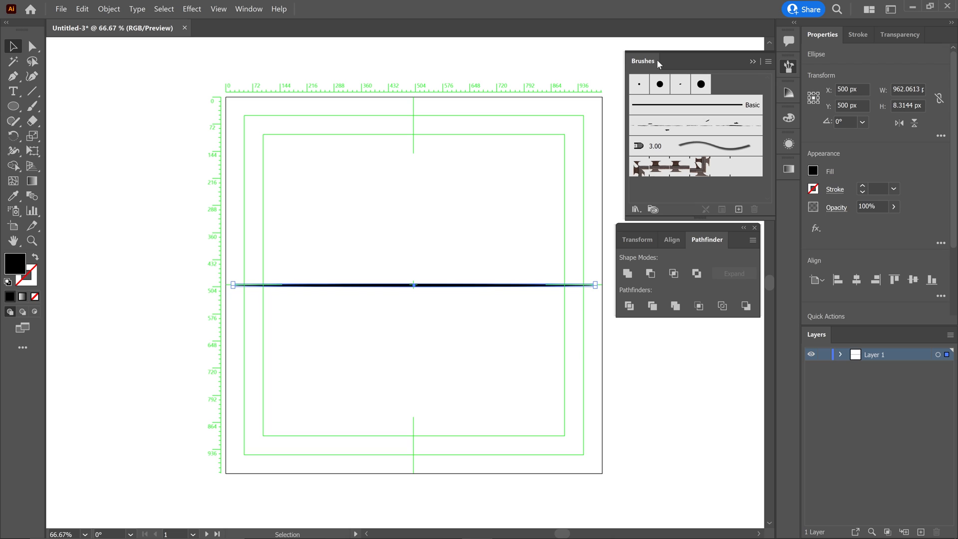
mouse_move(415, 75)
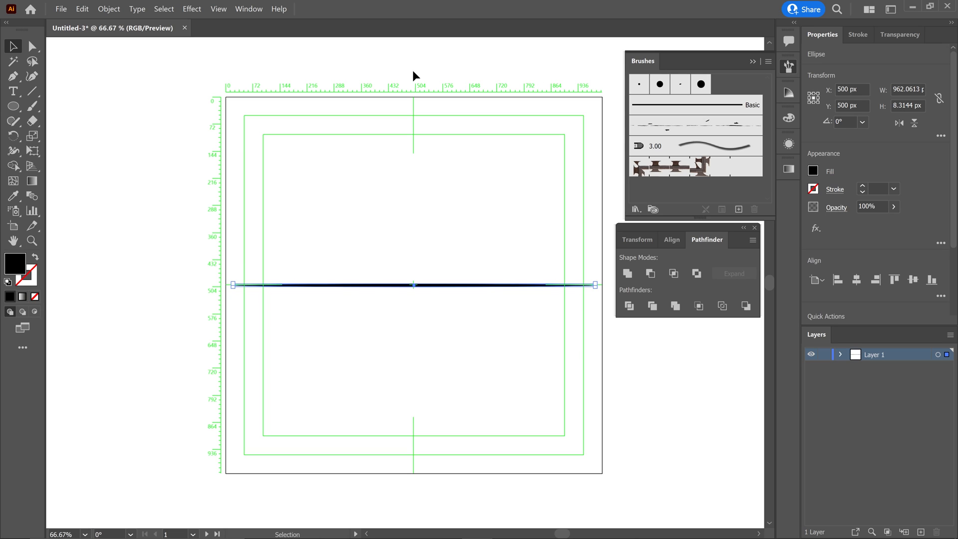
click(249, 9)
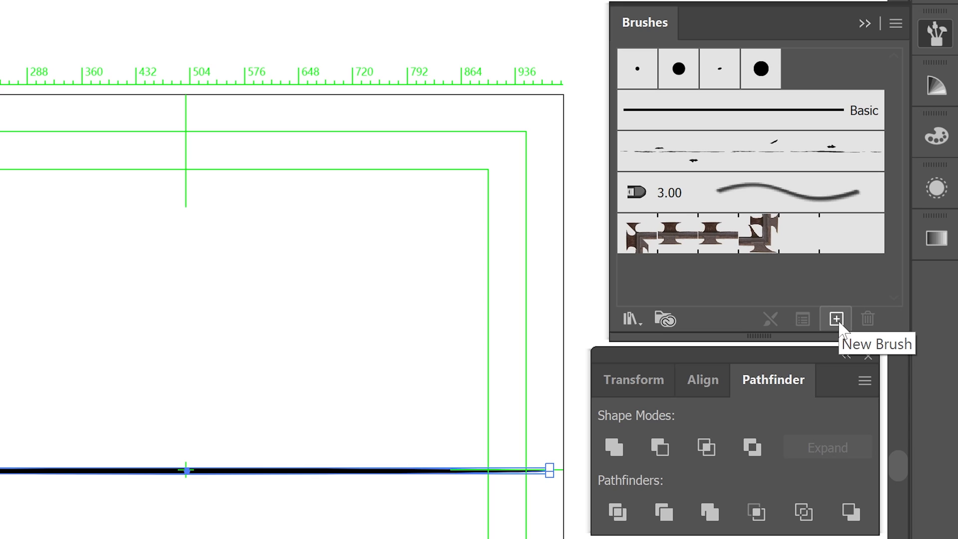
Step: Make a new art brush from the ellipse named 'hair brush', stretching to fit stroke length
click(835, 318)
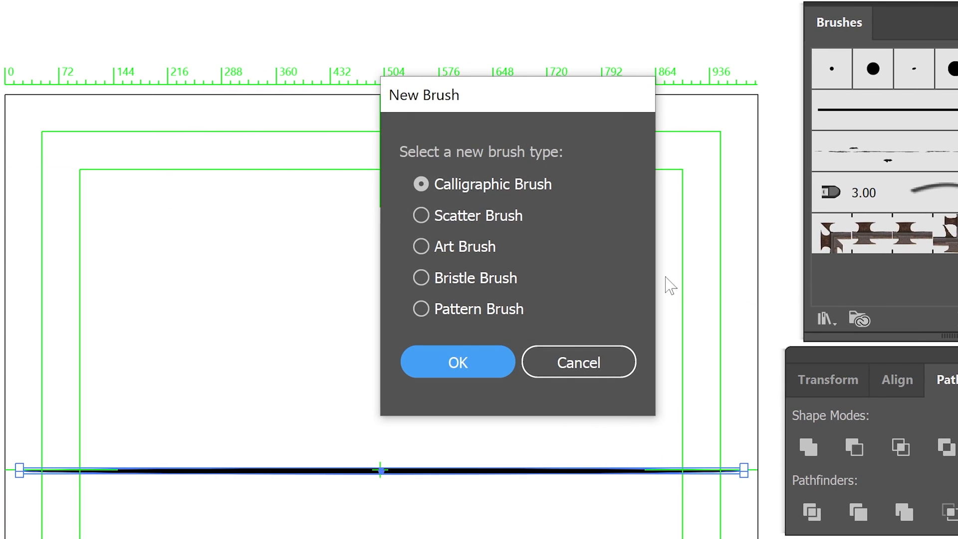
click(420, 246)
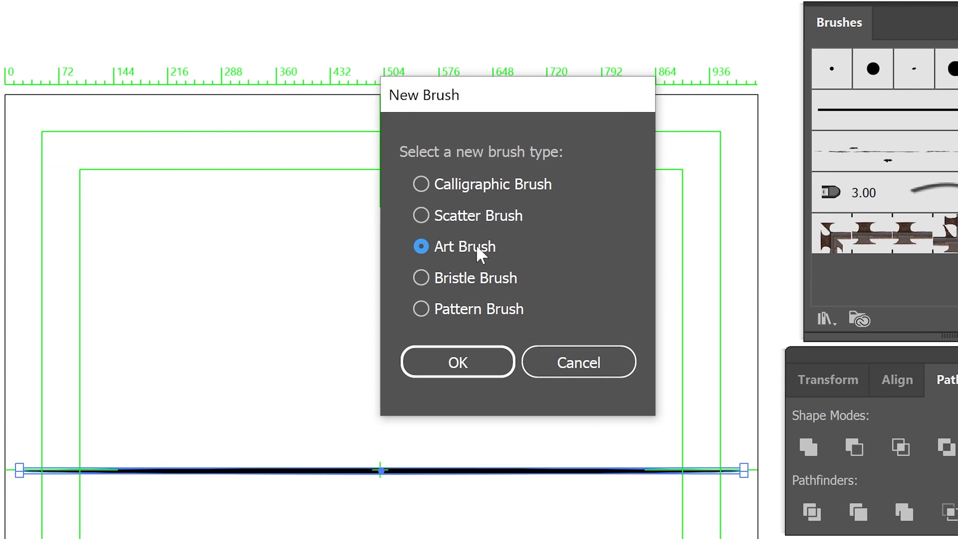
click(456, 361)
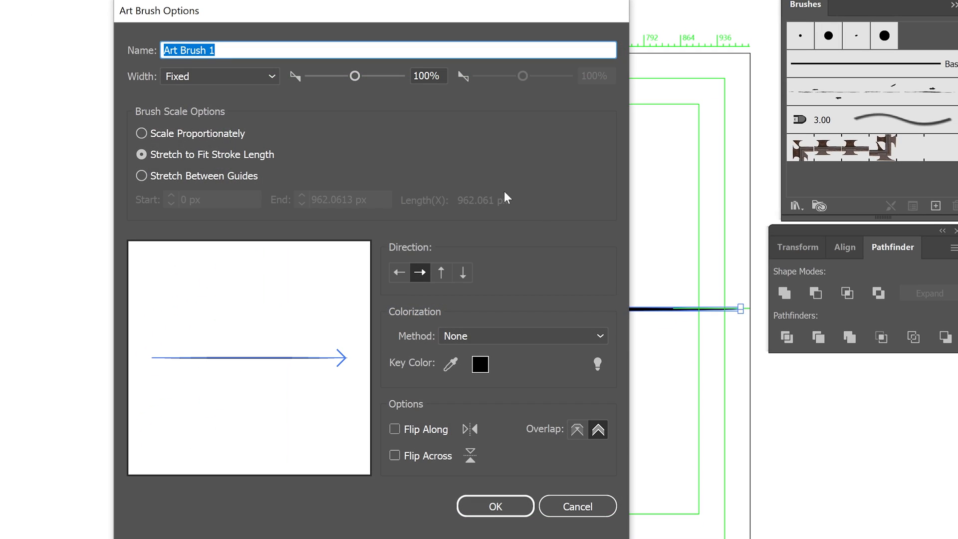
text(hair)
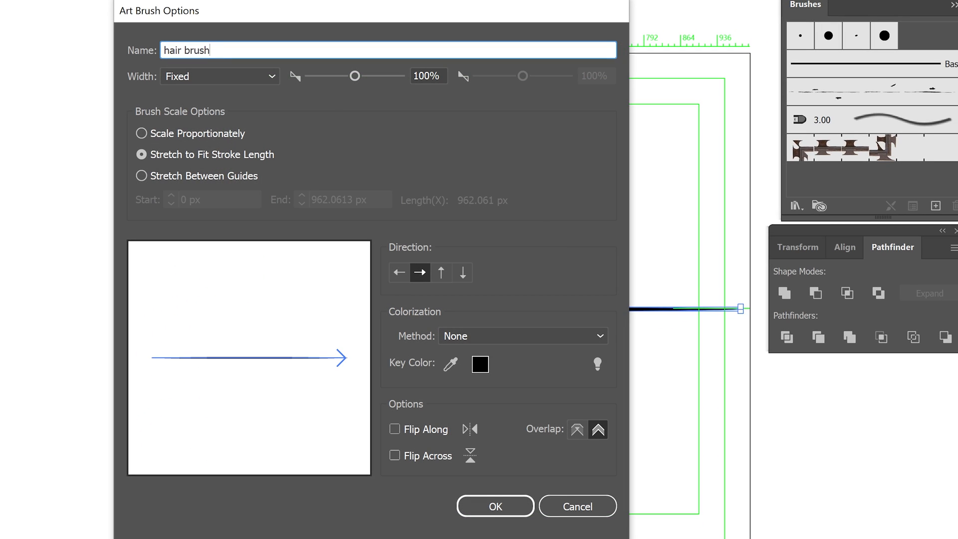
mouse_move(577, 211)
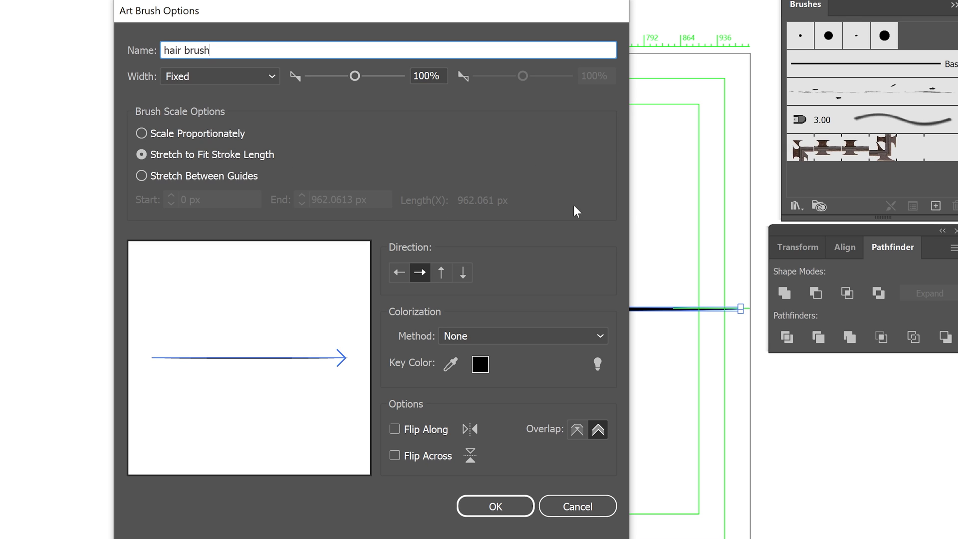
mouse_move(491, 486)
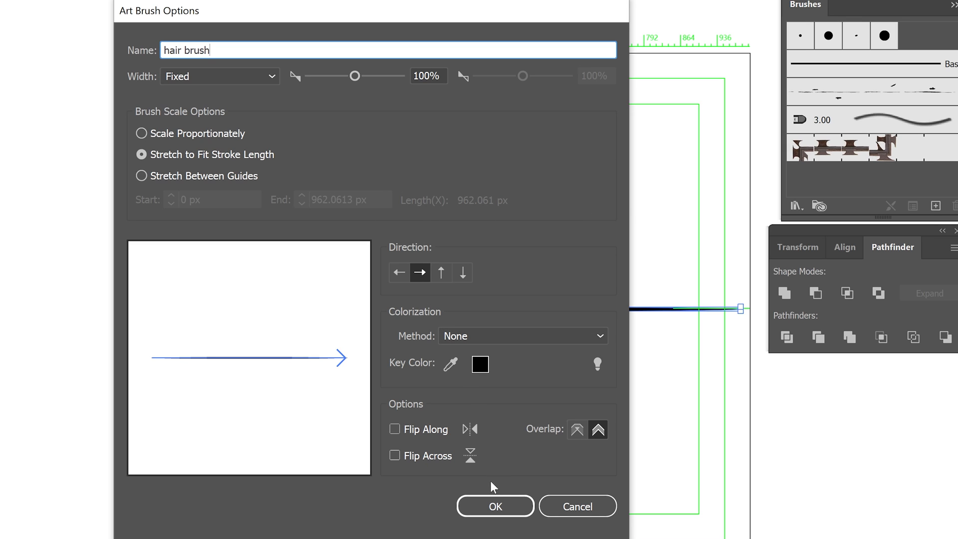
click(494, 506)
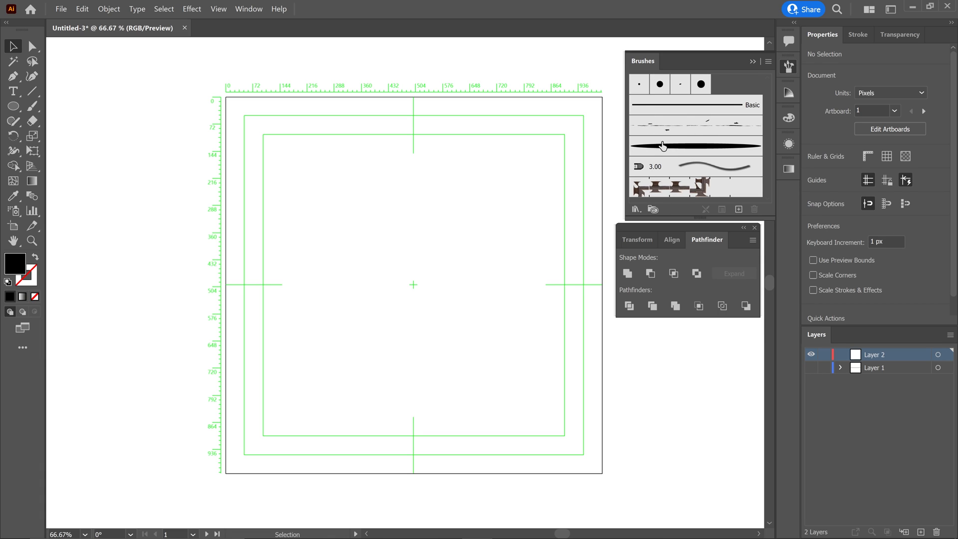
mouse_move(44, 122)
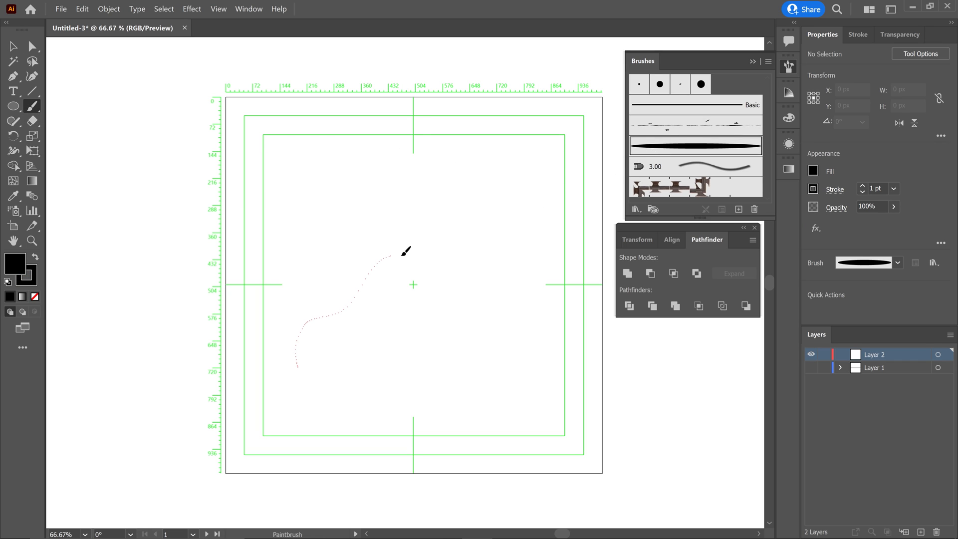
Step: Paint a wavy diagonal hair strand across the artboard with the hair brush
drag(296, 360, 486, 192)
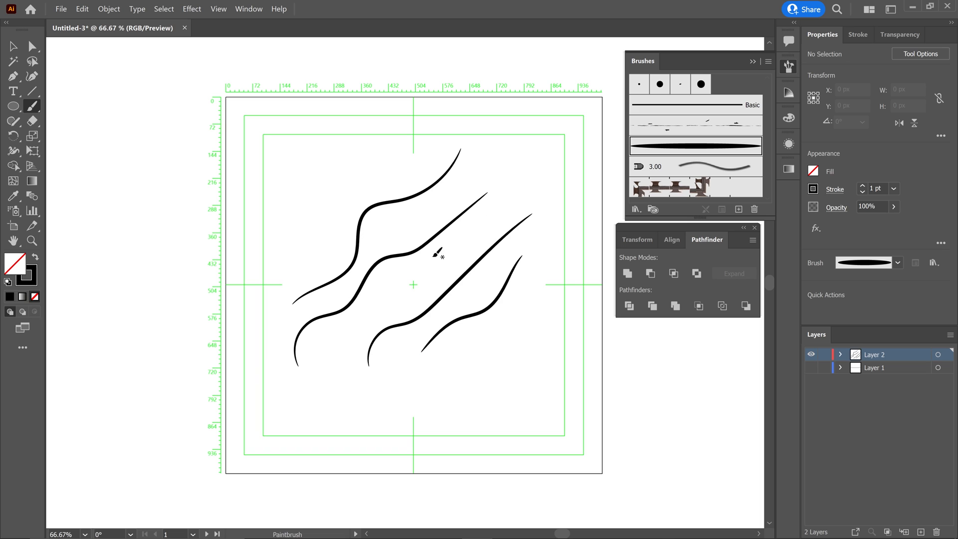
mouse_move(439, 263)
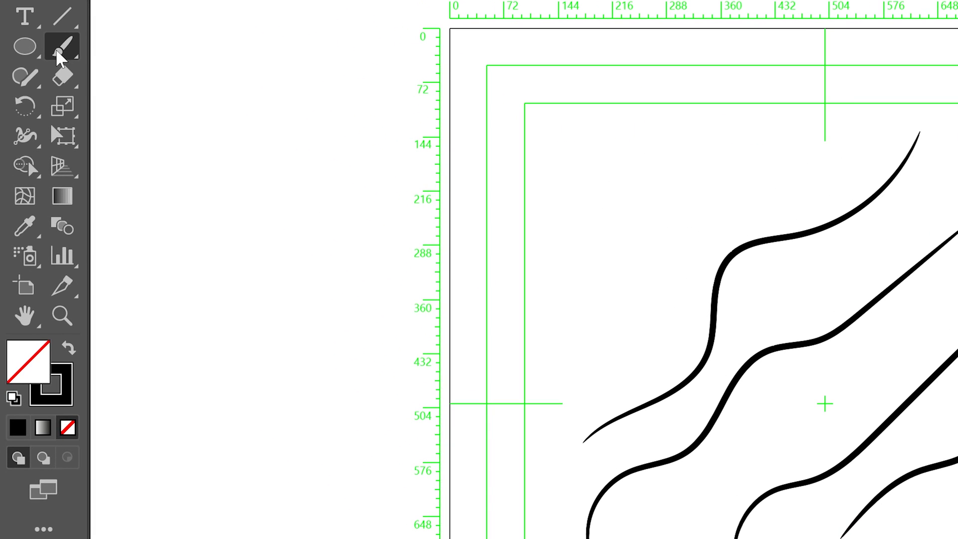
Step: Set paintbrush Fidelity to Smooth and paint two short strands at the lower right
double_click(61, 46)
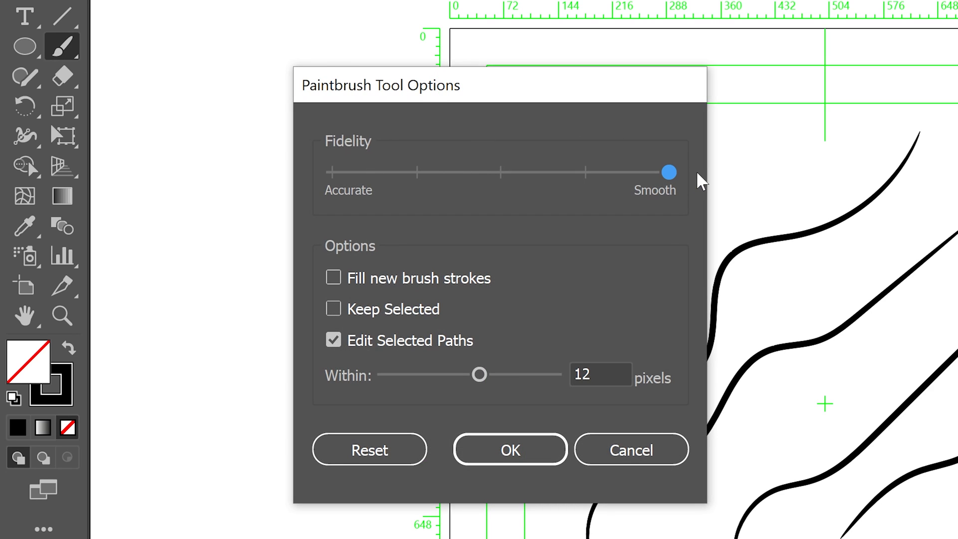
click(510, 450)
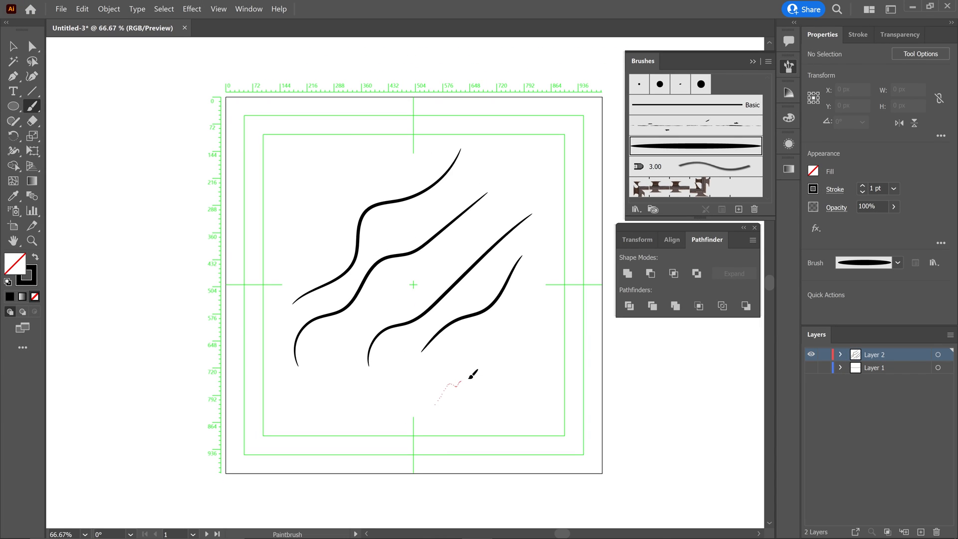
drag(434, 403, 506, 352)
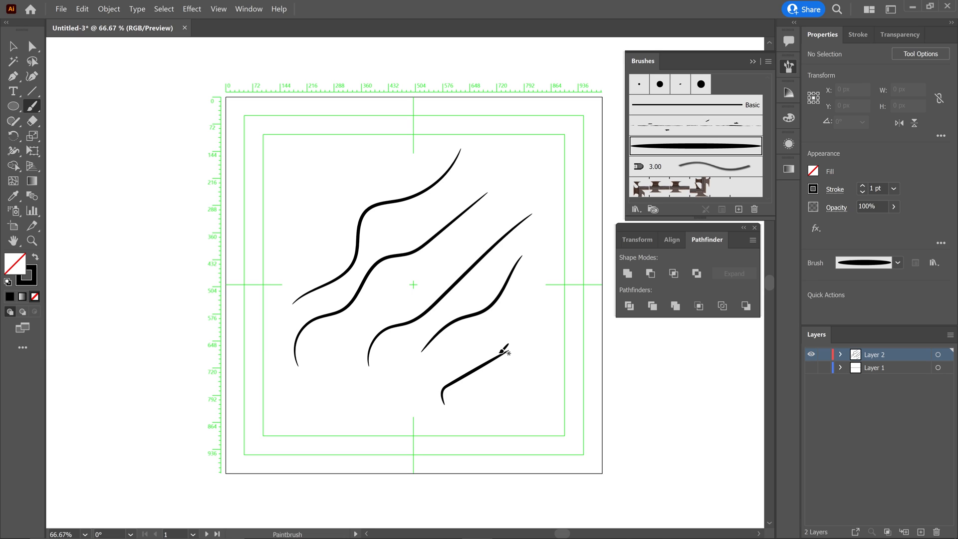
drag(440, 400, 550, 357)
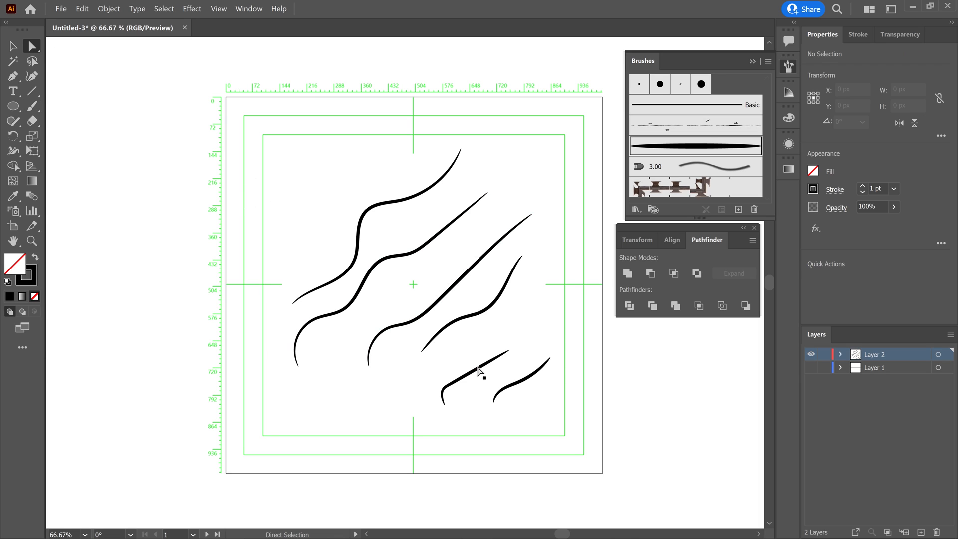
Step: Thin the first short lower-right strand to a 0.75 pt stroke weight
click(483, 366)
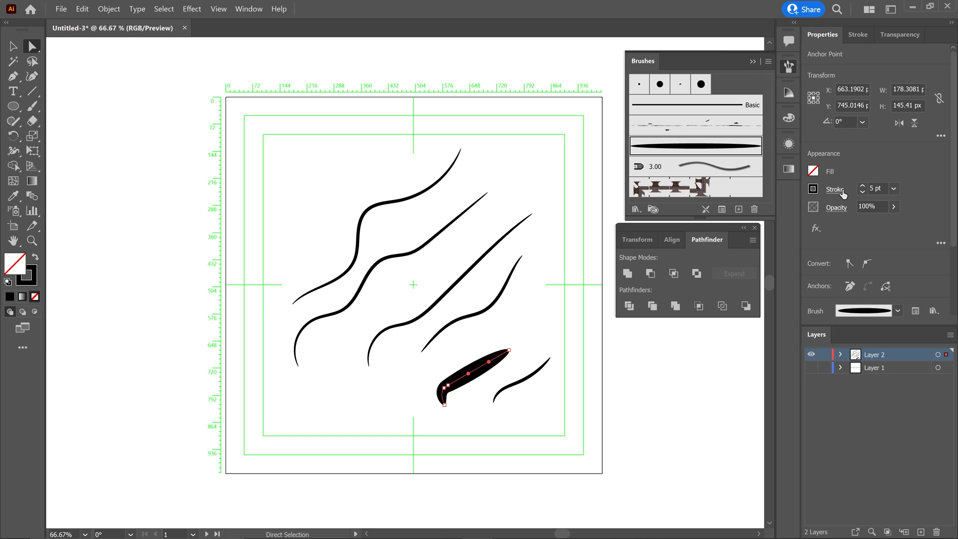
click(862, 192)
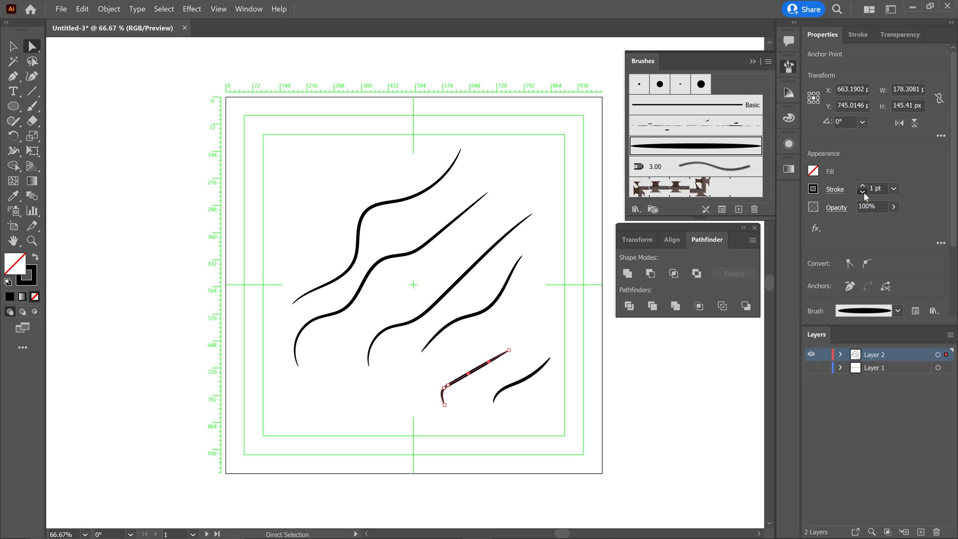
click(862, 192)
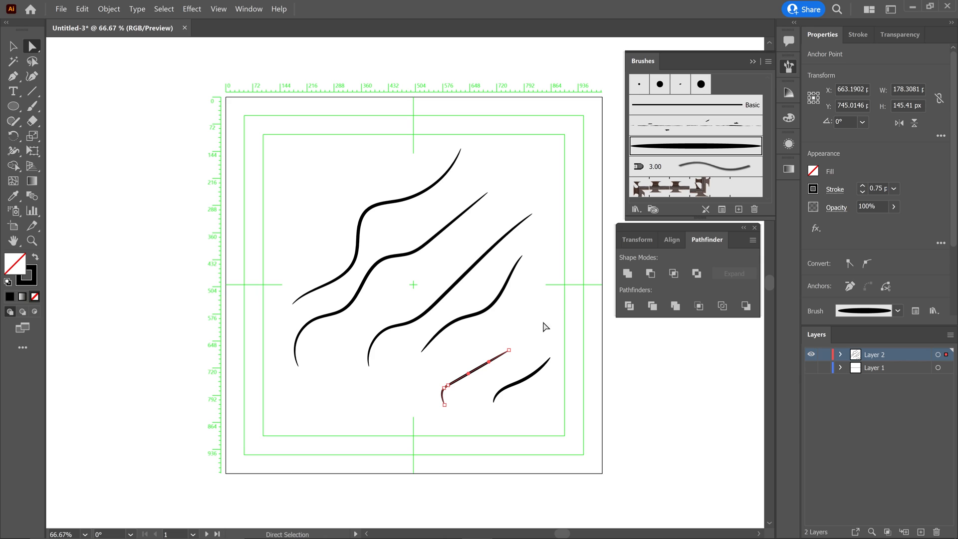
click(524, 321)
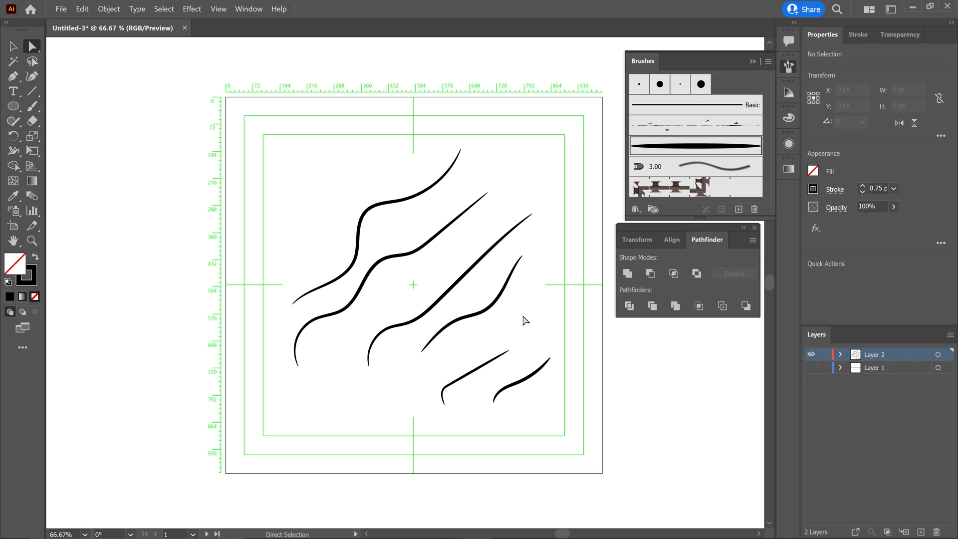
mouse_move(703, 140)
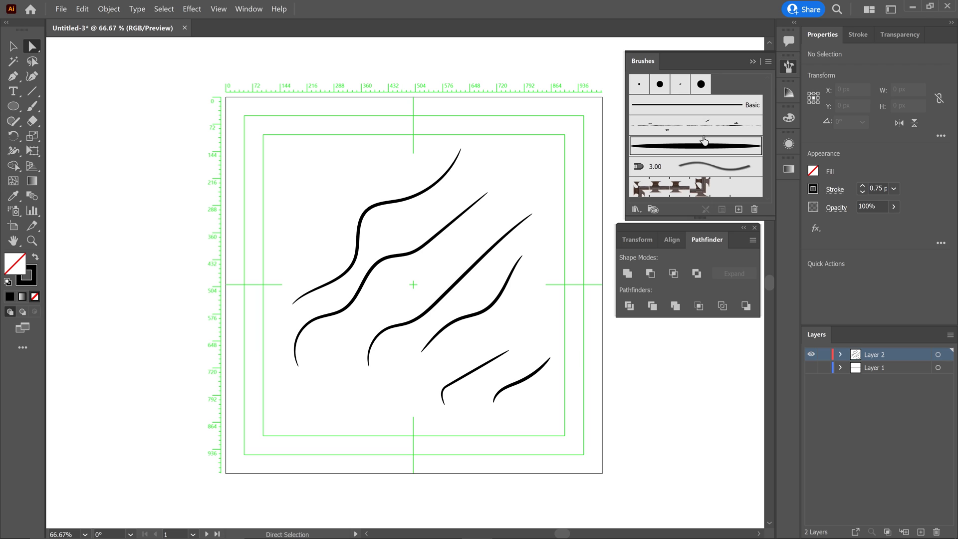
mouse_move(737, 112)
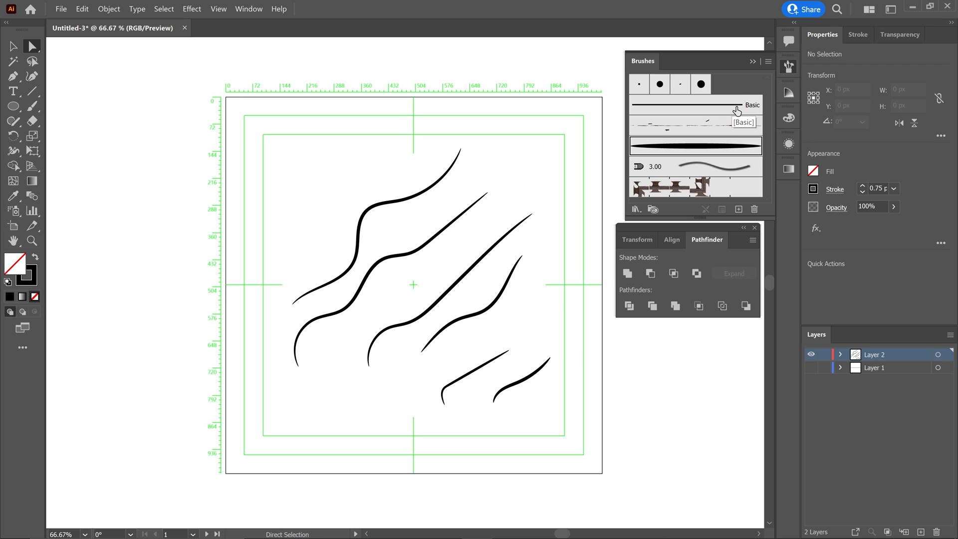
click(768, 61)
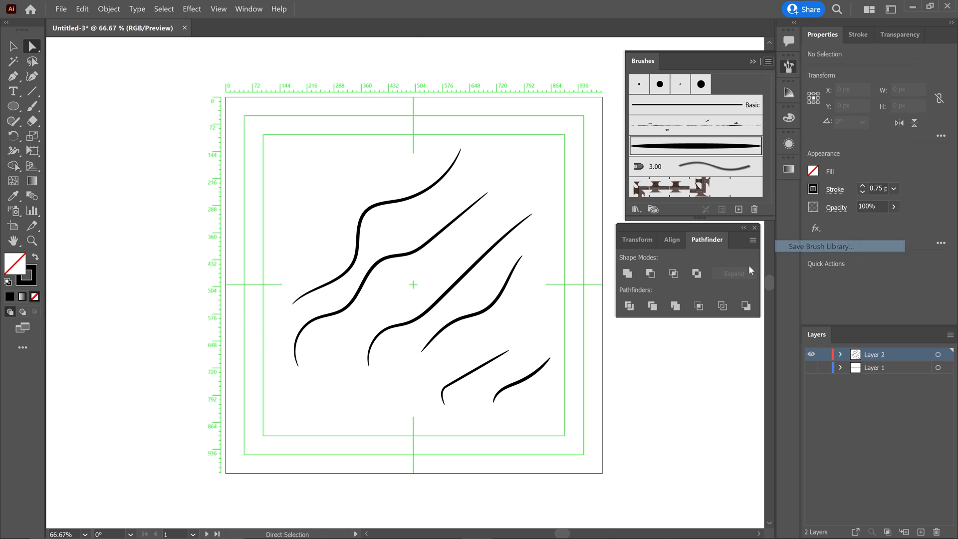
click(821, 247)
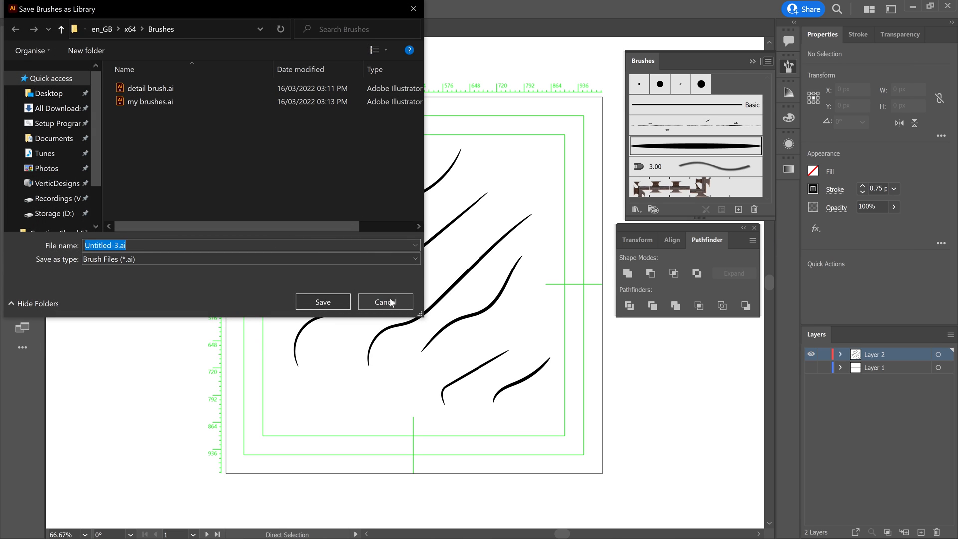
click(385, 302)
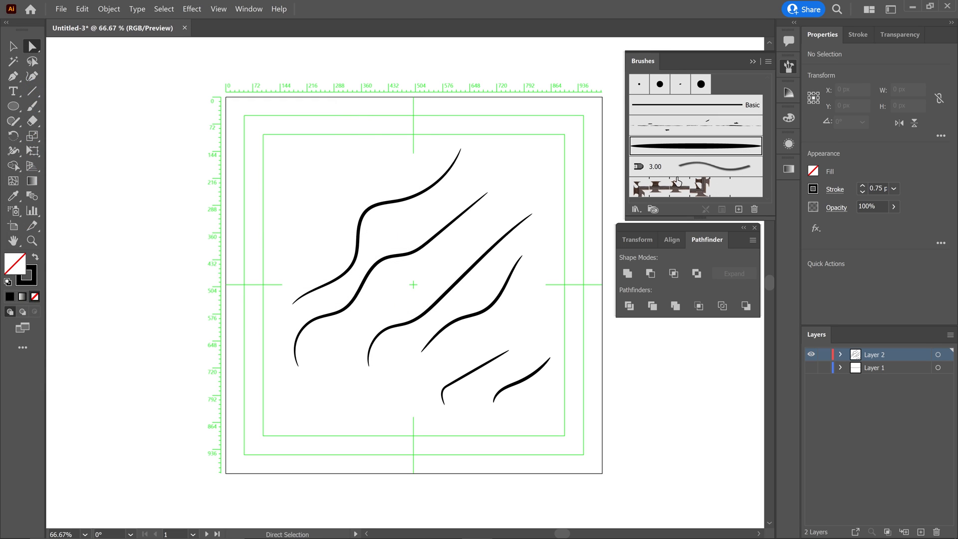